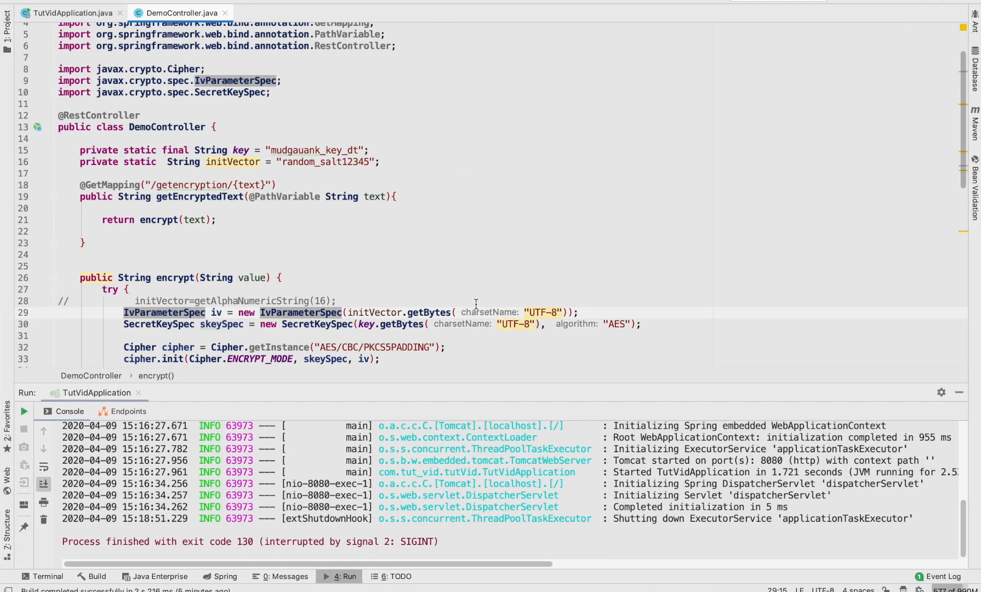
pyautogui.moveTo(406, 168)
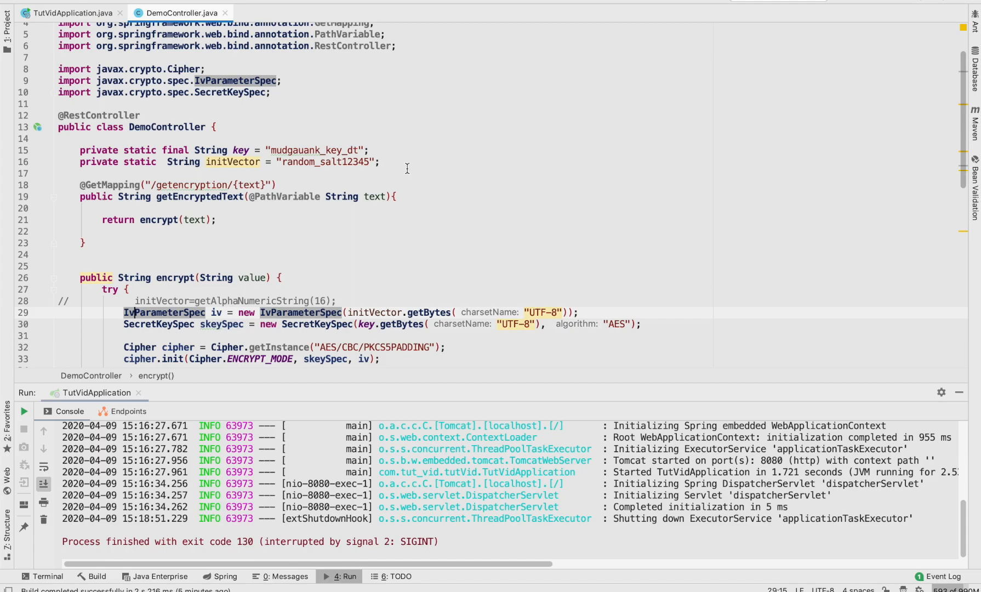
# - Scroll through DemoController and select the entire encrypt method for review
pyautogui.scroll(-3)
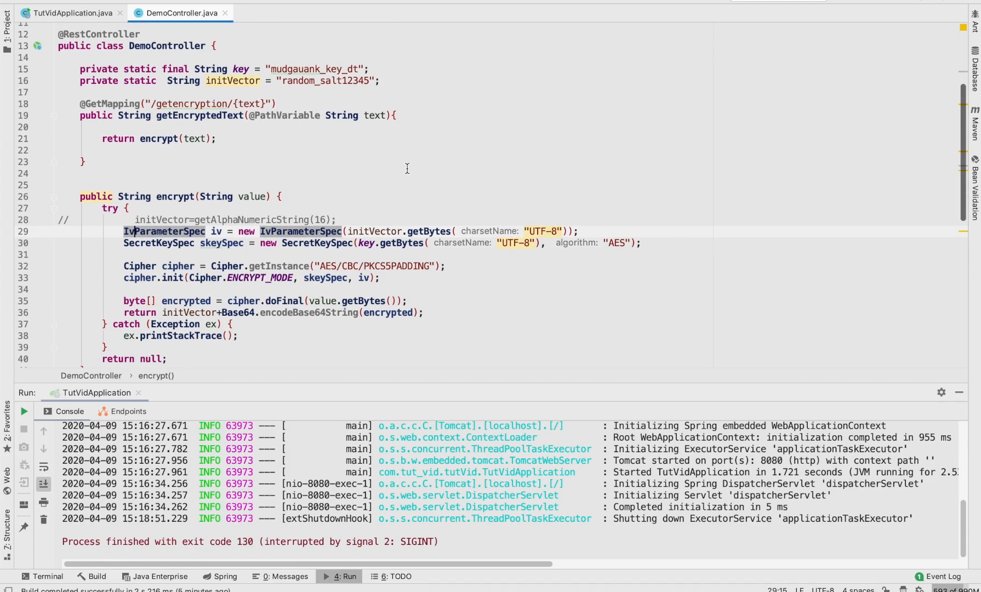
pyautogui.scroll(-3)
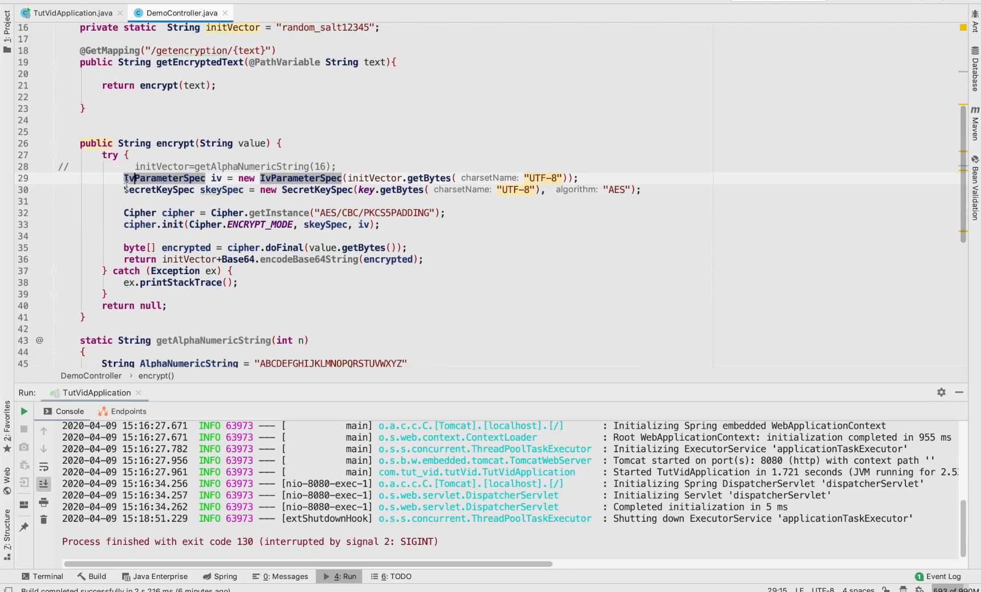
pyautogui.scroll(-3)
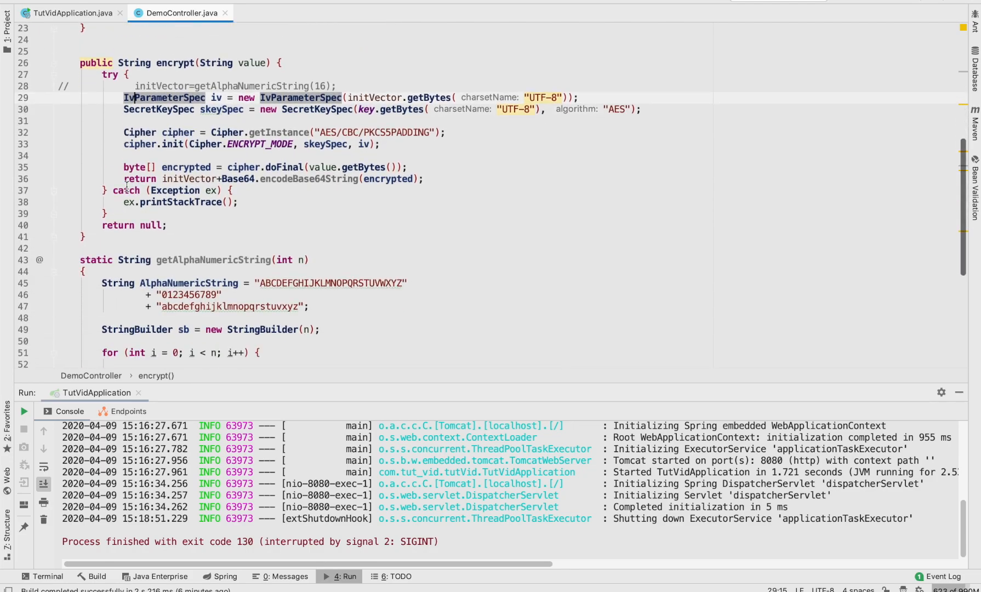
pyautogui.scroll(3)
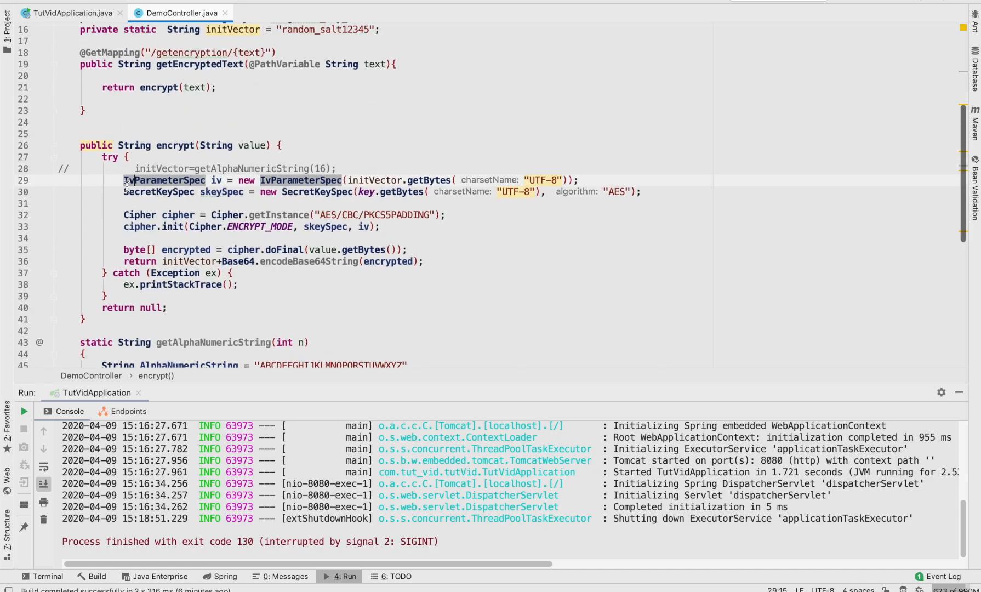
pyautogui.scroll(-3)
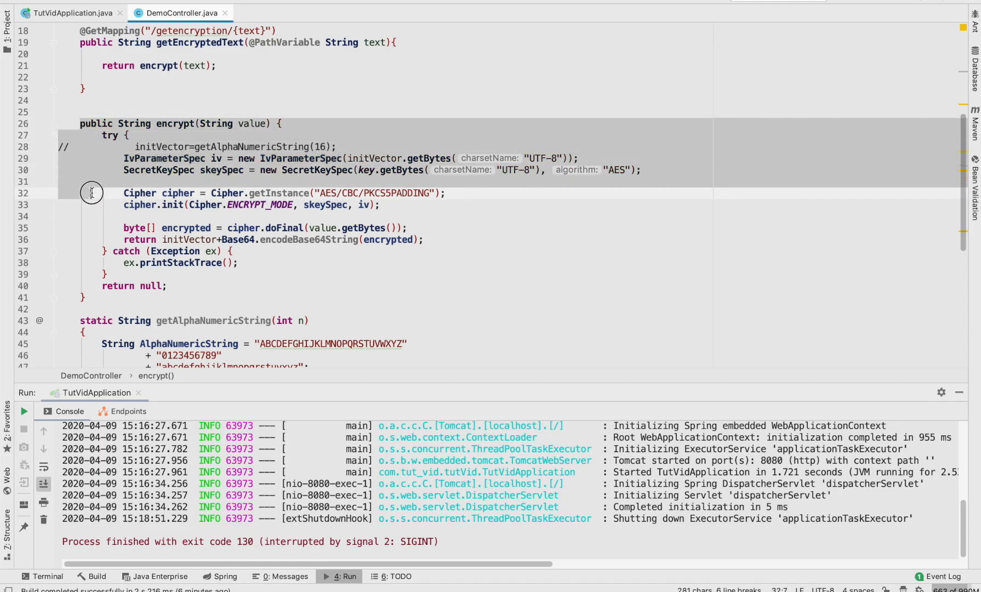
pyautogui.click(91, 297)
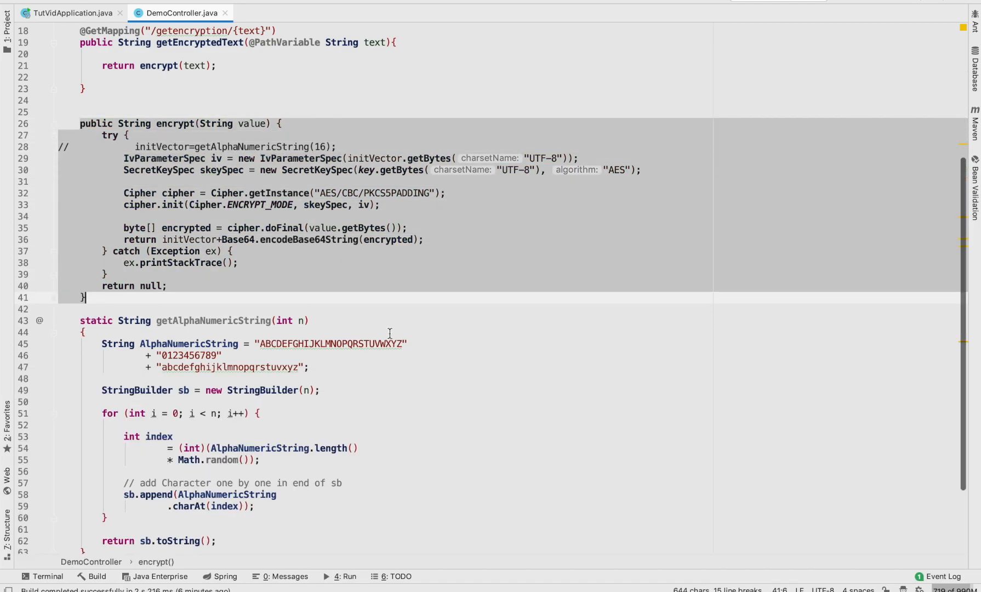
pyautogui.scroll(3)
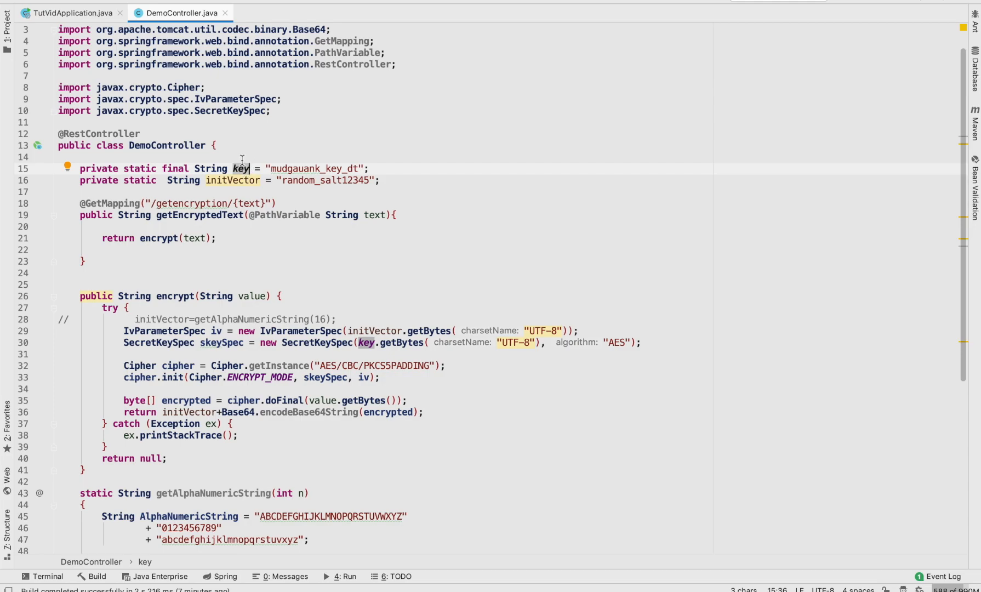
pyautogui.moveTo(237, 178)
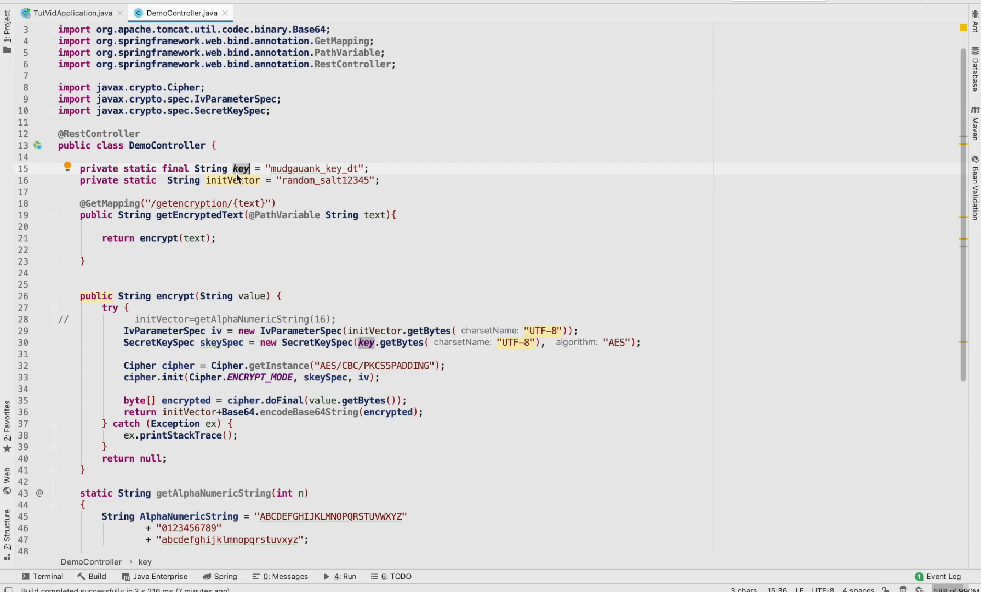
pyautogui.moveTo(368, 168)
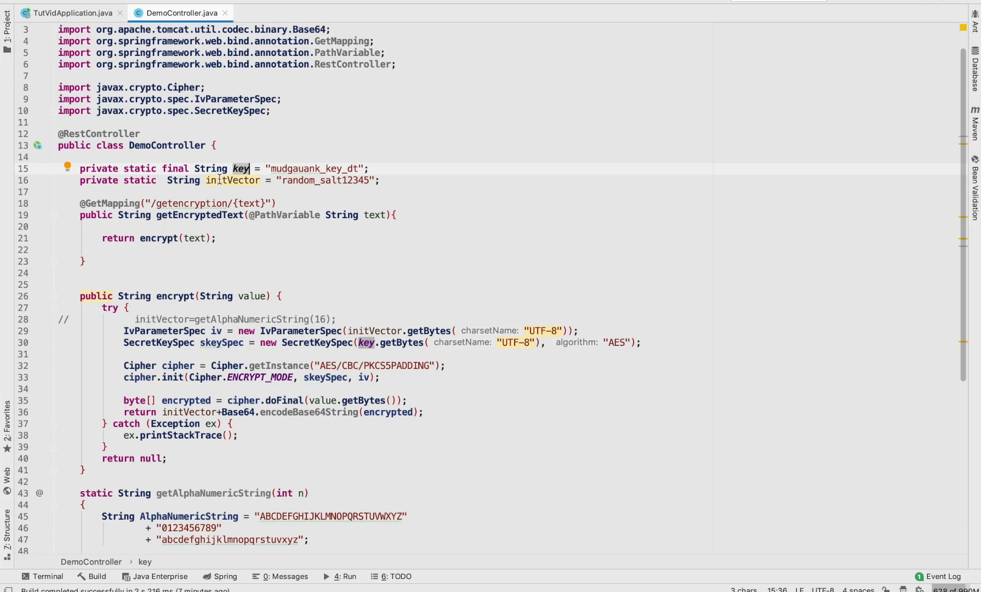
pyautogui.click(234, 180)
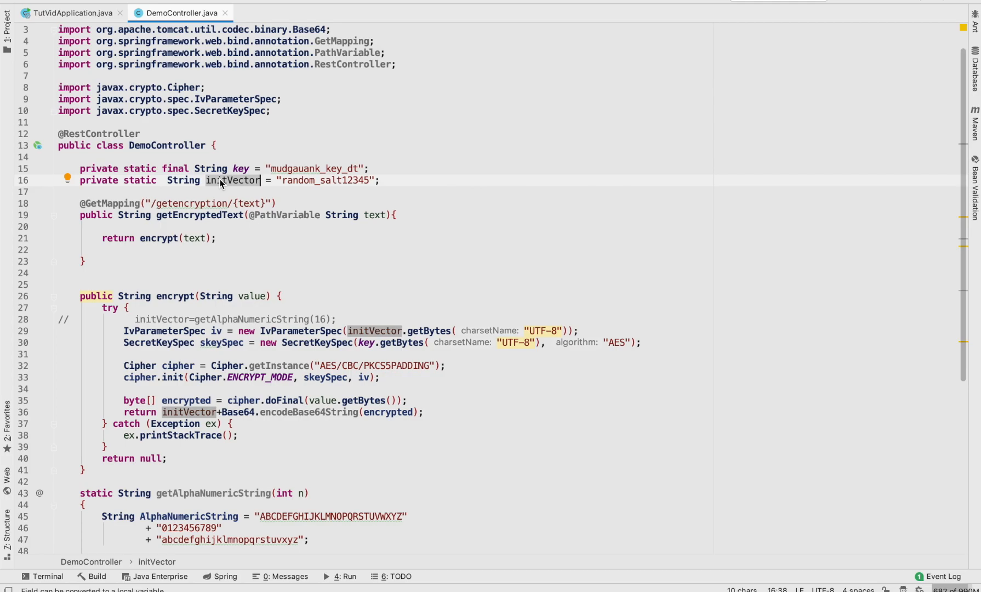
pyautogui.scroll(-3)
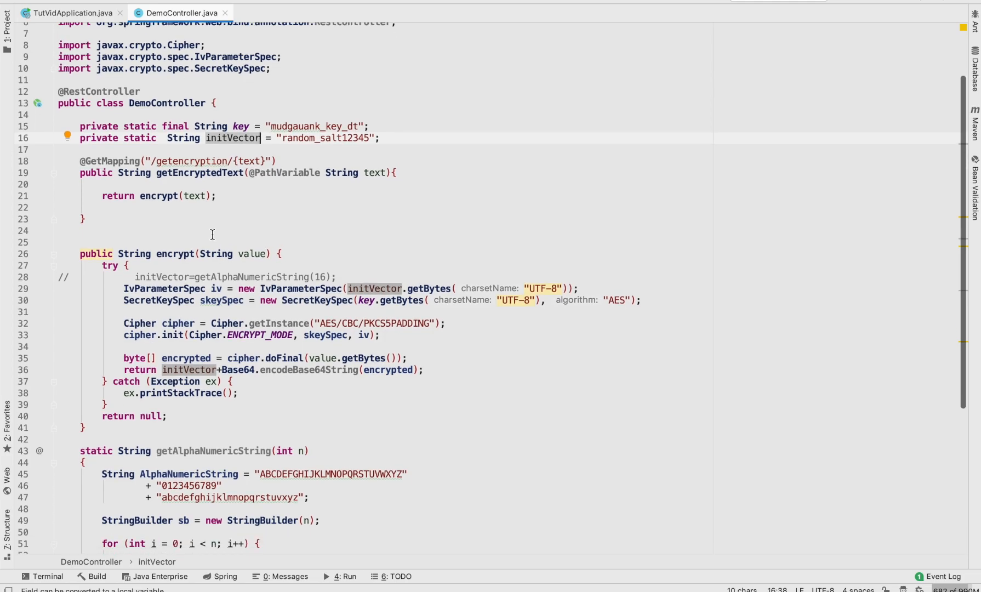
pyautogui.scroll(-3)
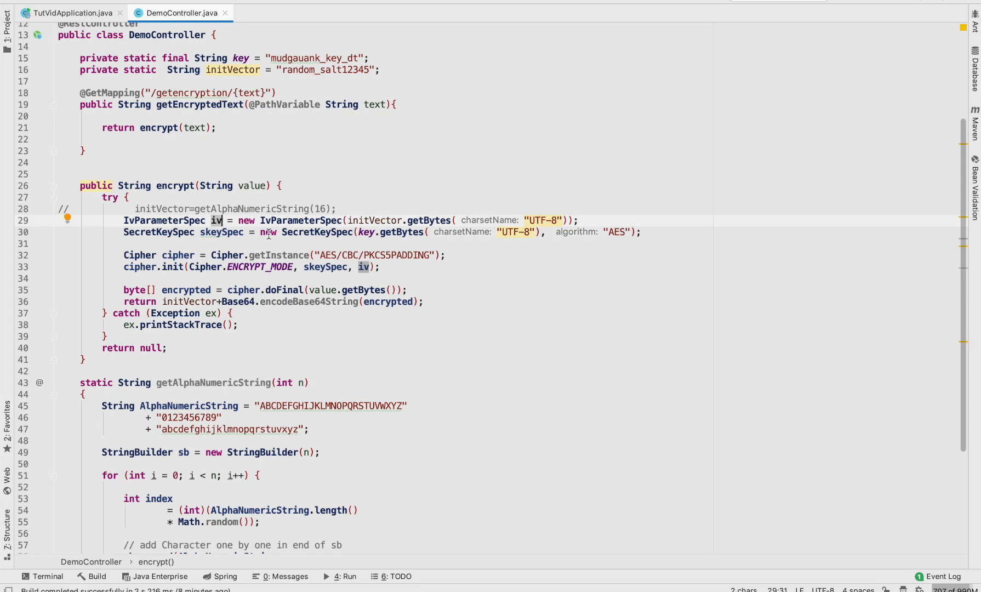
pyautogui.scroll(-3)
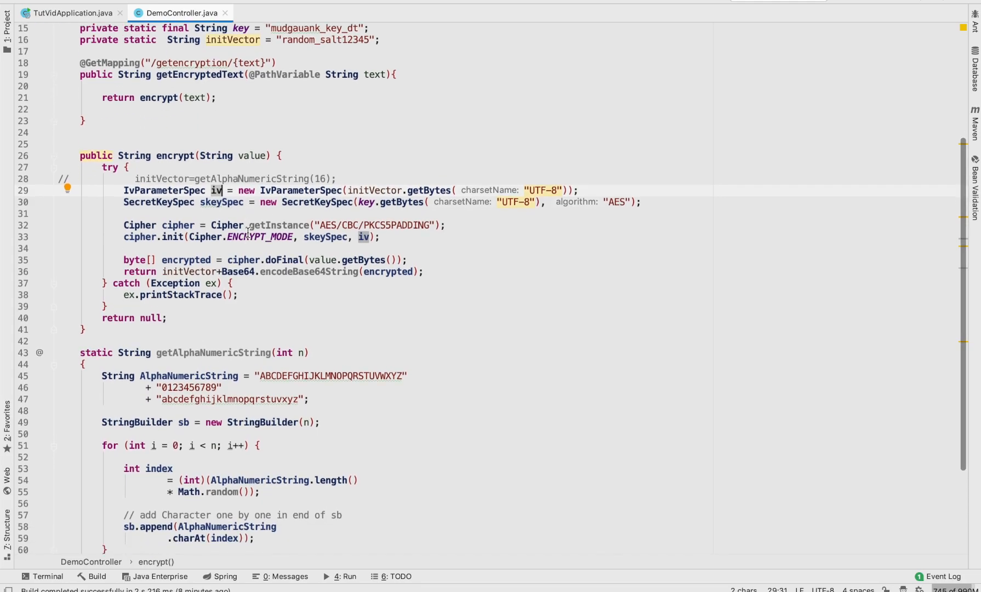
pyautogui.scroll(3)
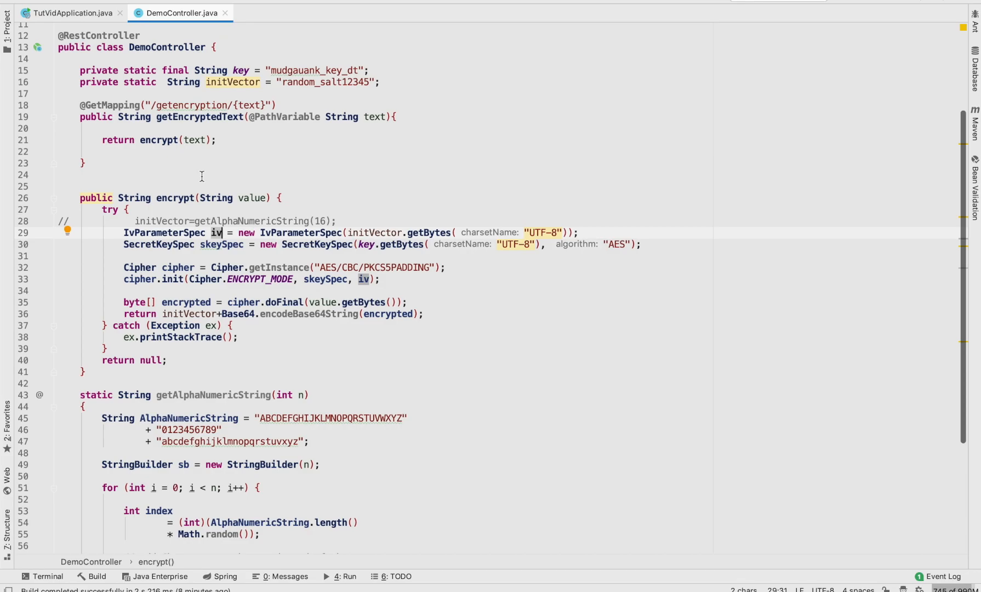
pyautogui.click(231, 83)
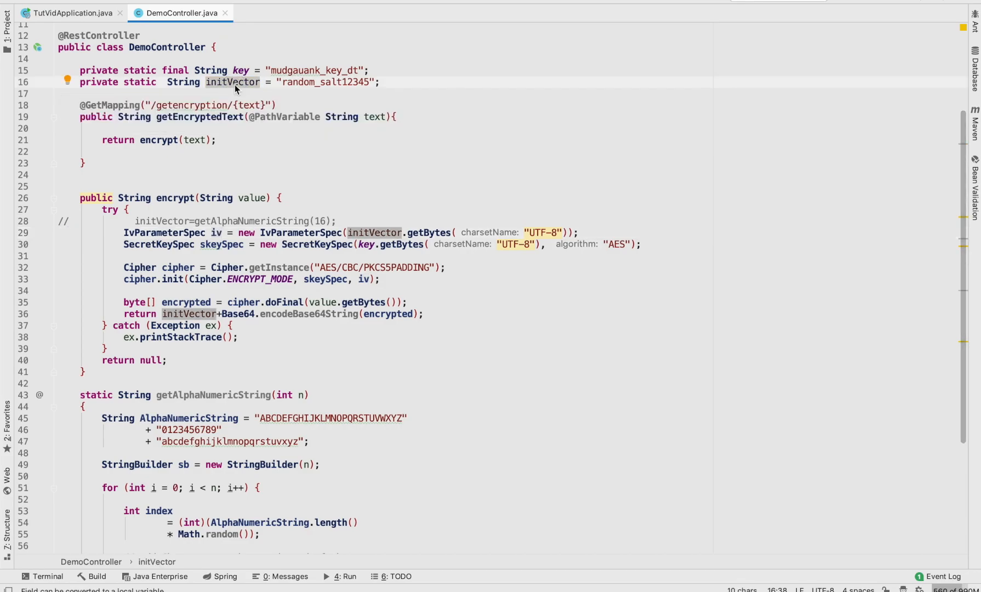
pyautogui.scroll(-3)
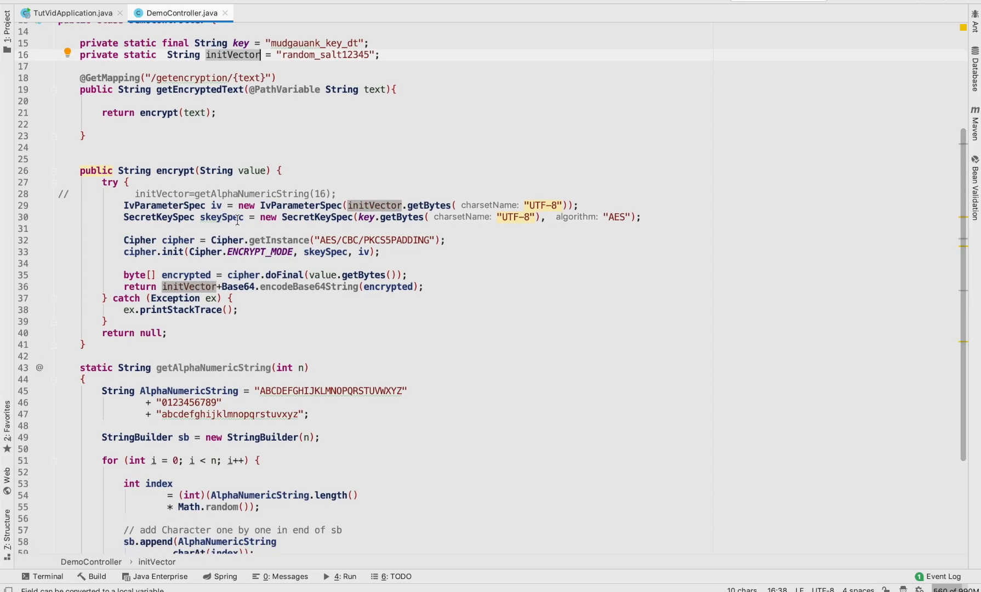
pyautogui.scroll(-3)
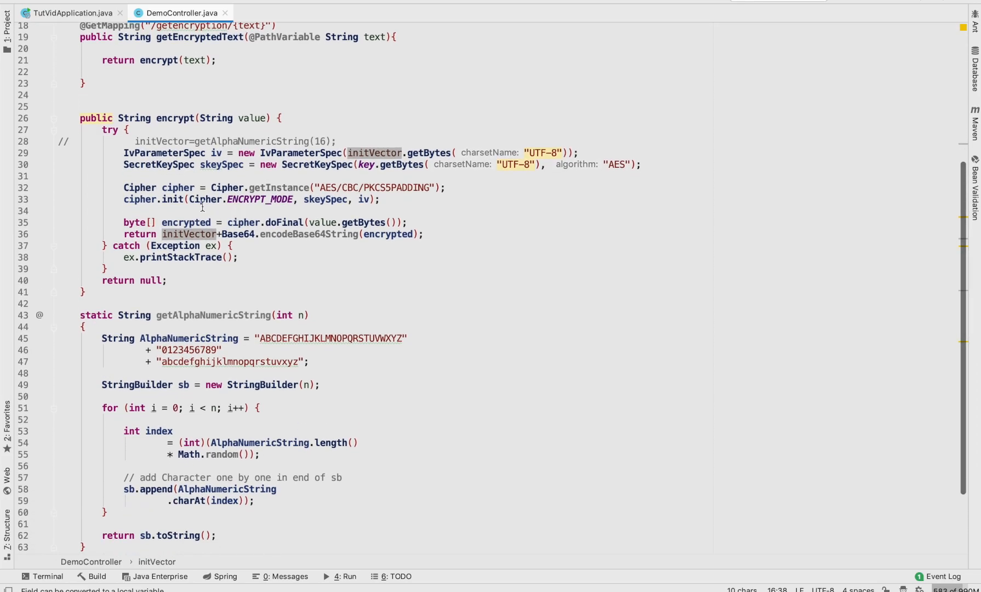
pyautogui.doubleClick(222, 164)
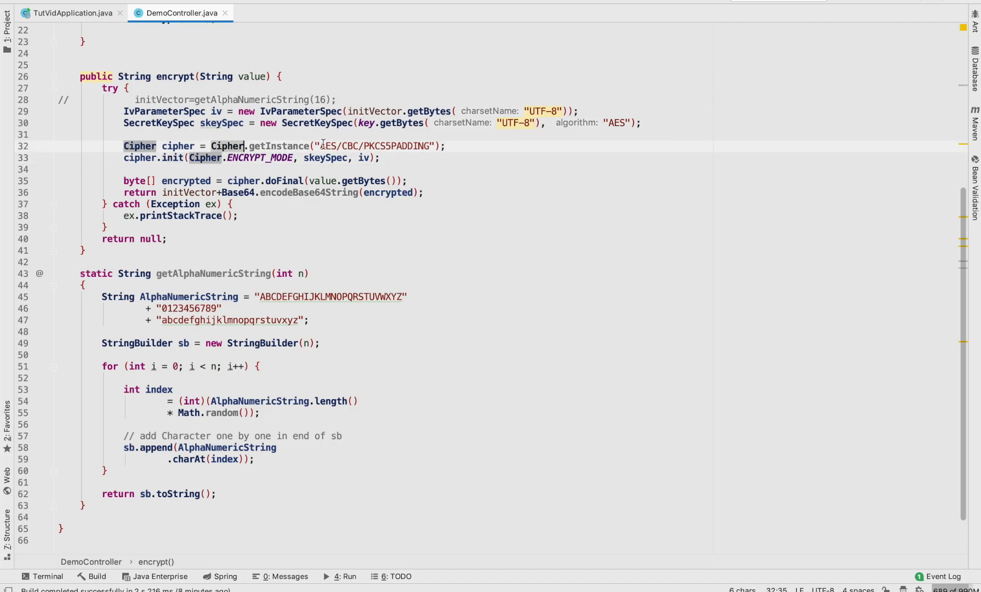
# - Review the AES/CBC cipher transformation string while line 28's random IV stays commented
pyautogui.click(326, 145)
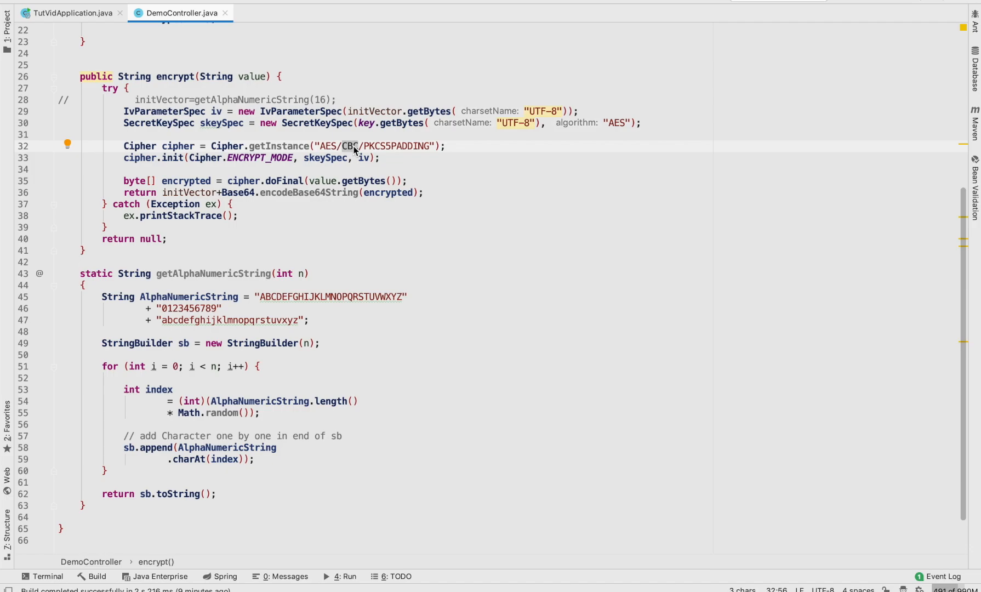
pyautogui.doubleClick(401, 146)
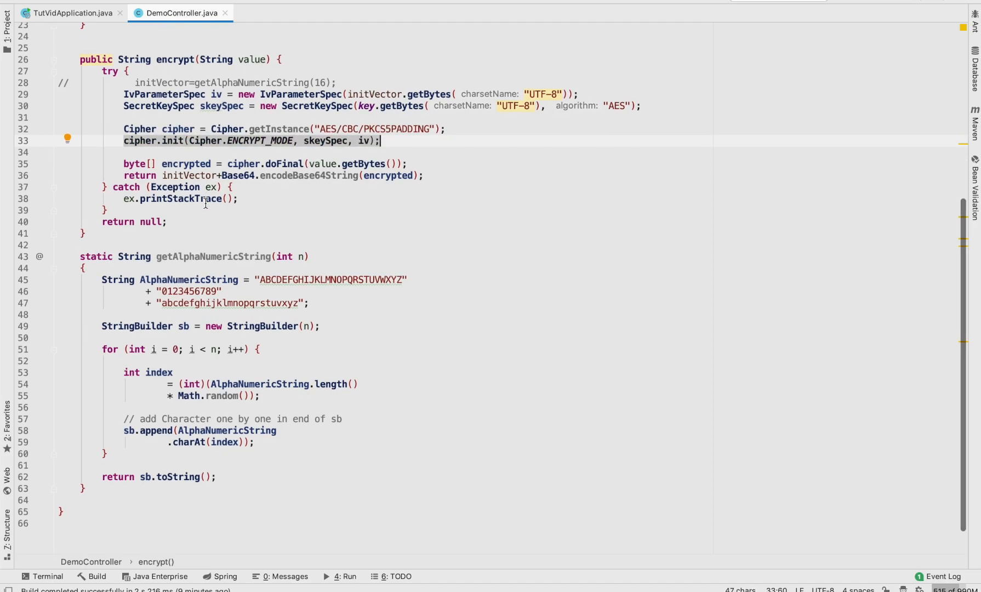
pyautogui.scroll(3)
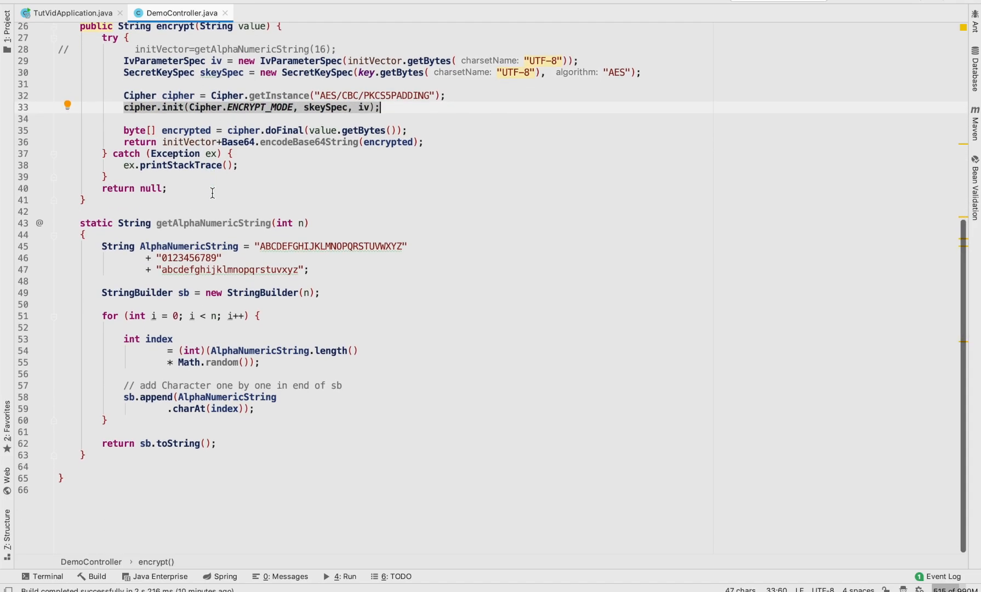
pyautogui.click(386, 130)
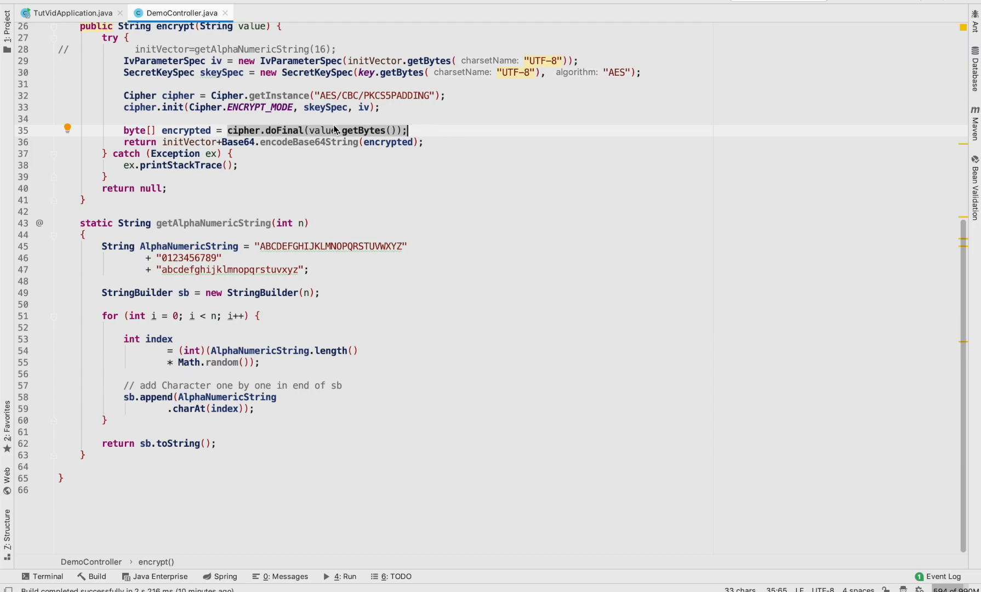
pyautogui.scroll(3)
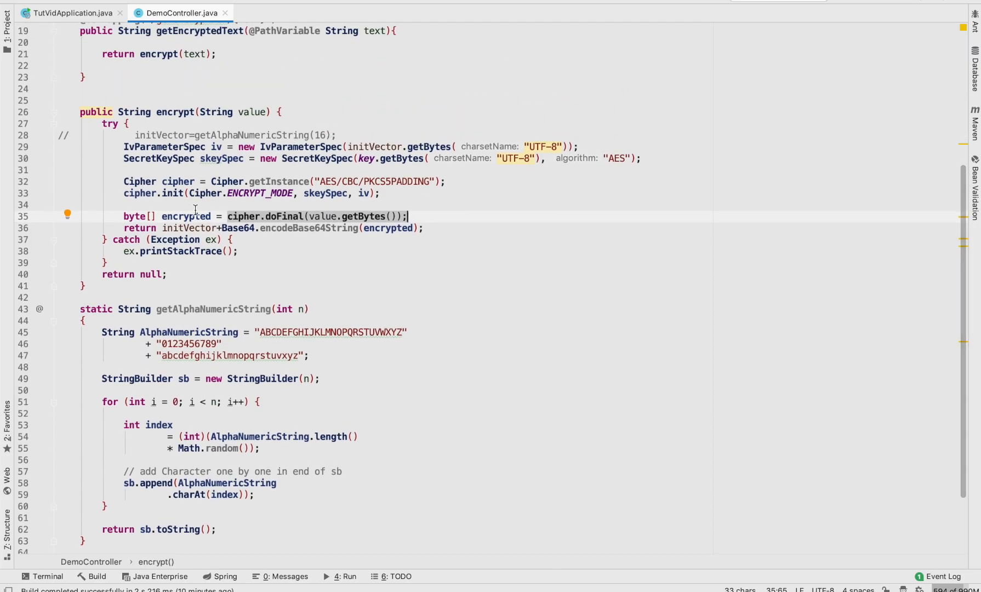
pyautogui.moveTo(195, 215)
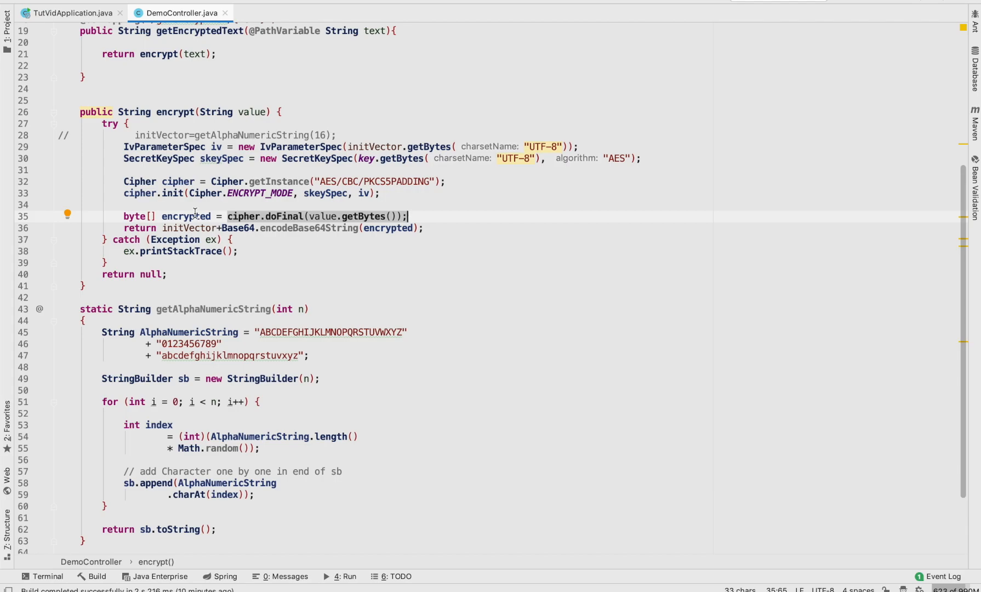
# - Remove 'initVector+' so encrypt returns only Base64.encodeBase64String(encrypted)
pyautogui.click(287, 228)
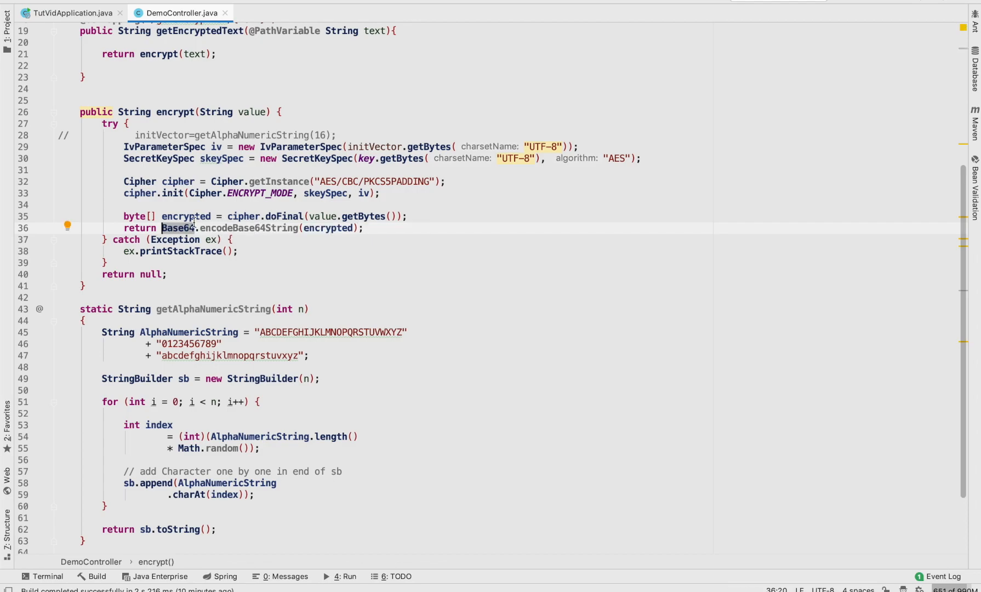
pyautogui.scroll(3)
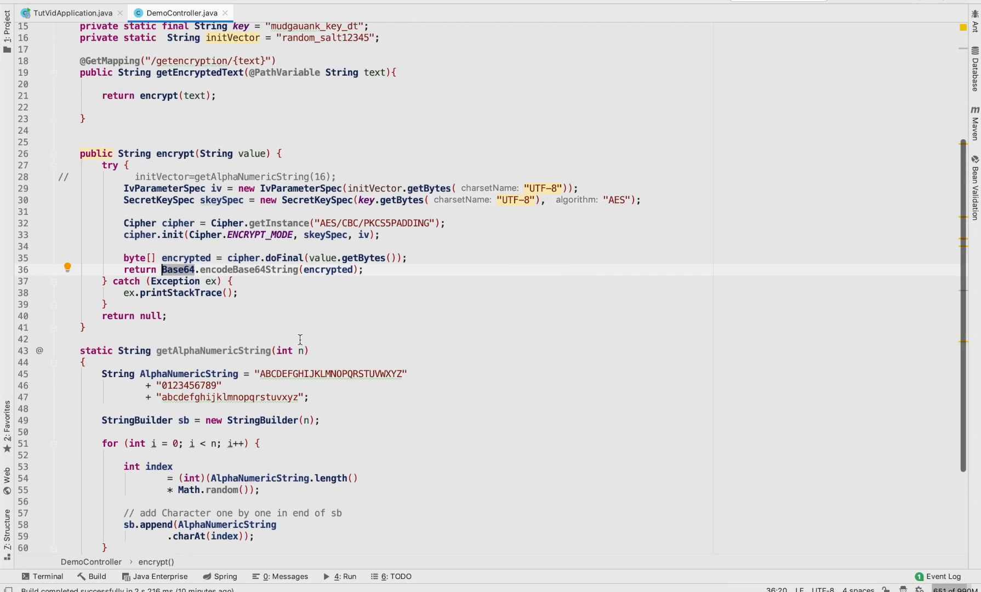
pyautogui.scroll(3)
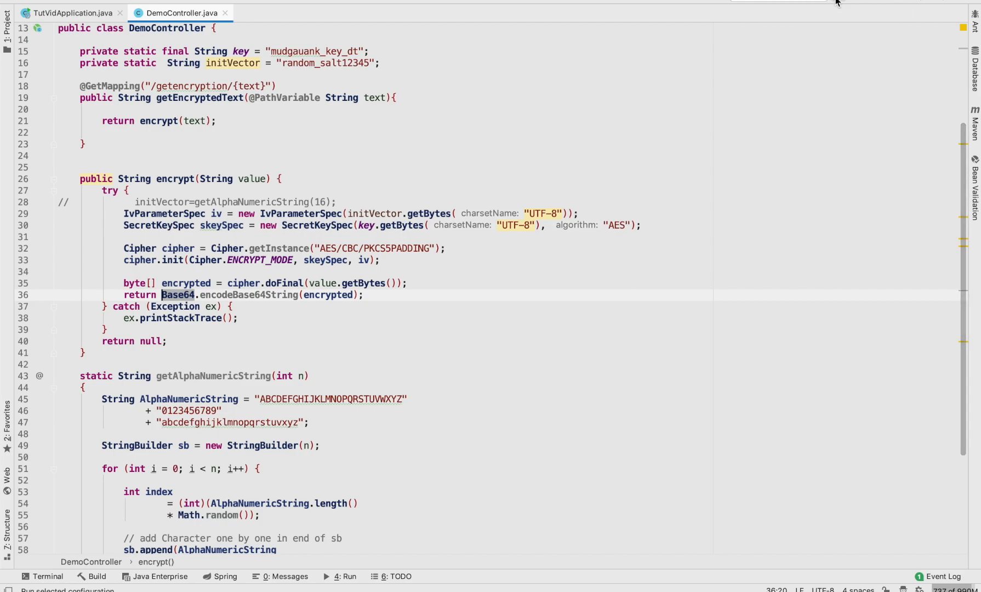
pyautogui.moveTo(715, 183)
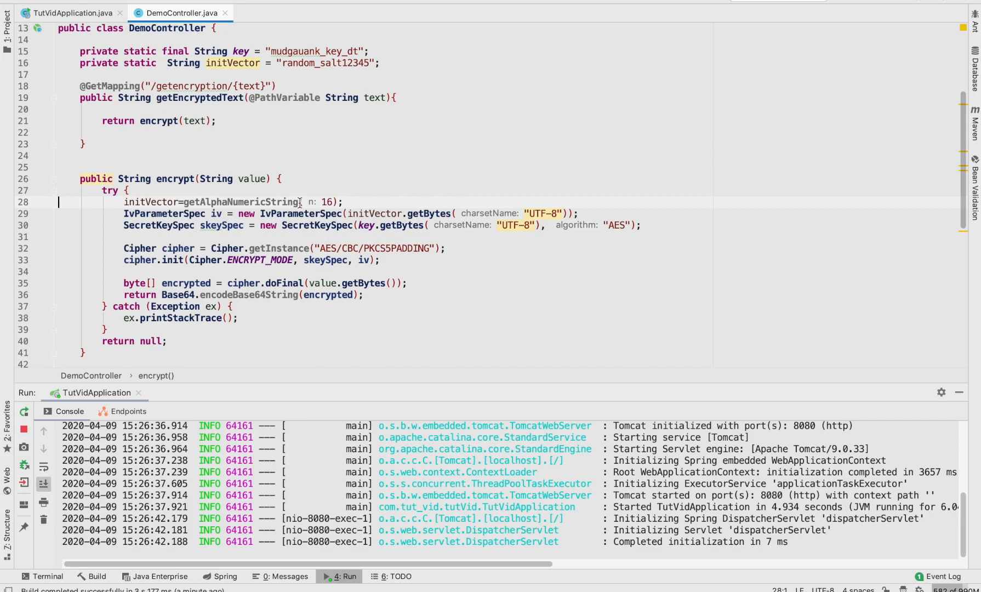
# - Check where initVector is declared and run the app, reaching the already-running prompt
pyautogui.scroll(-3)
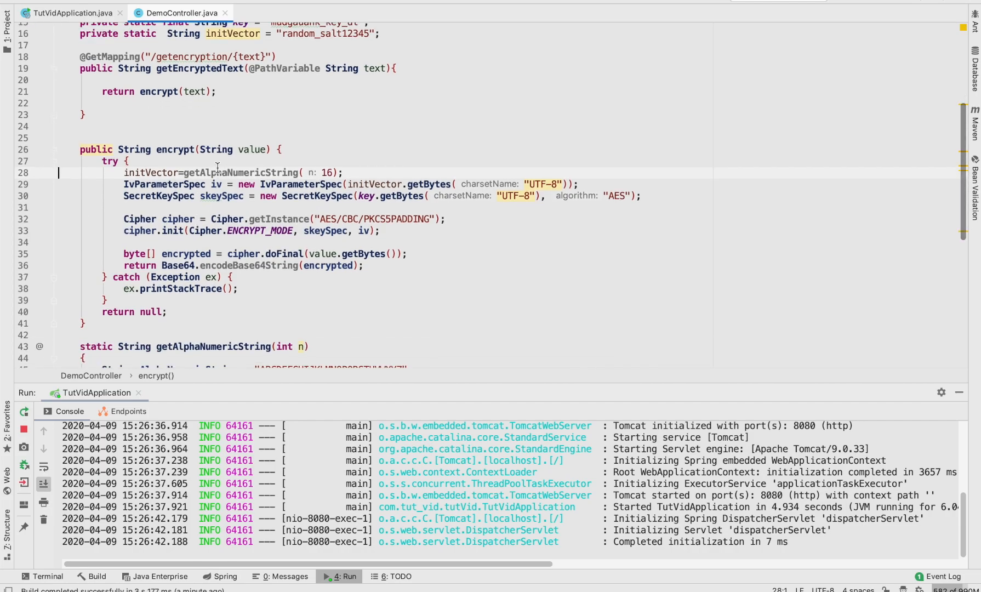
pyautogui.doubleClick(150, 172)
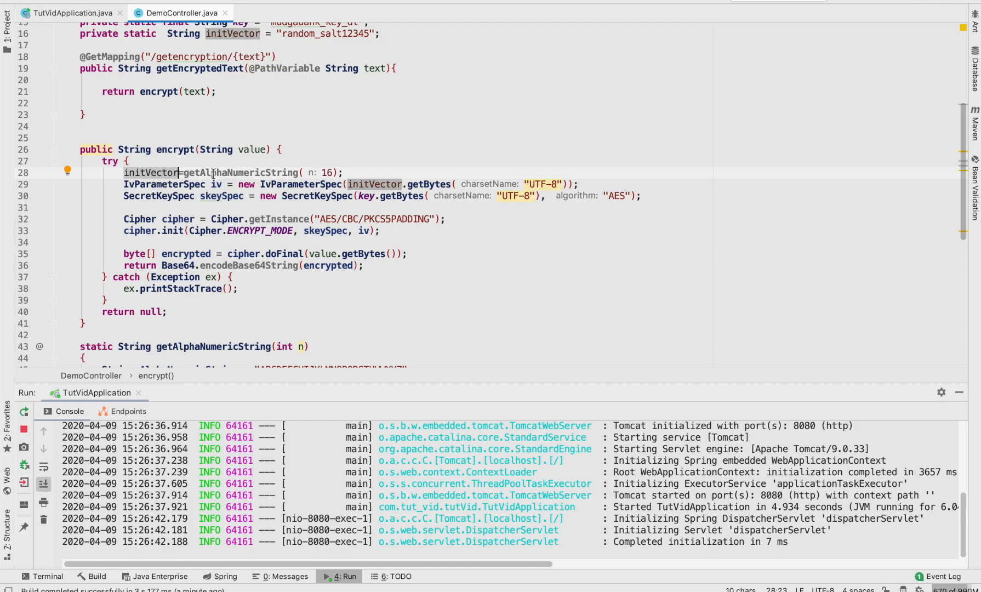
pyautogui.scroll(3)
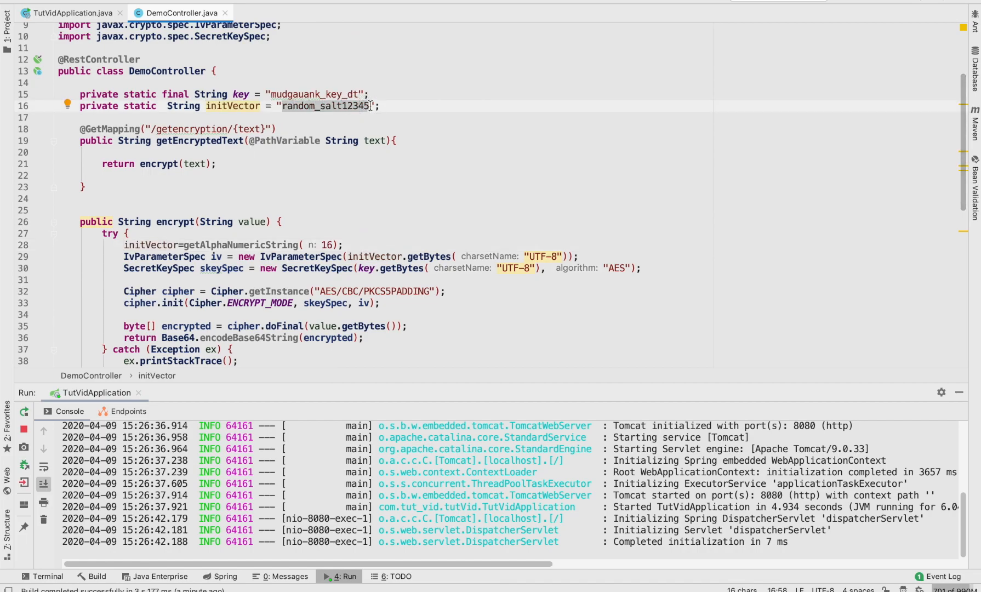
pyautogui.scroll(-3)
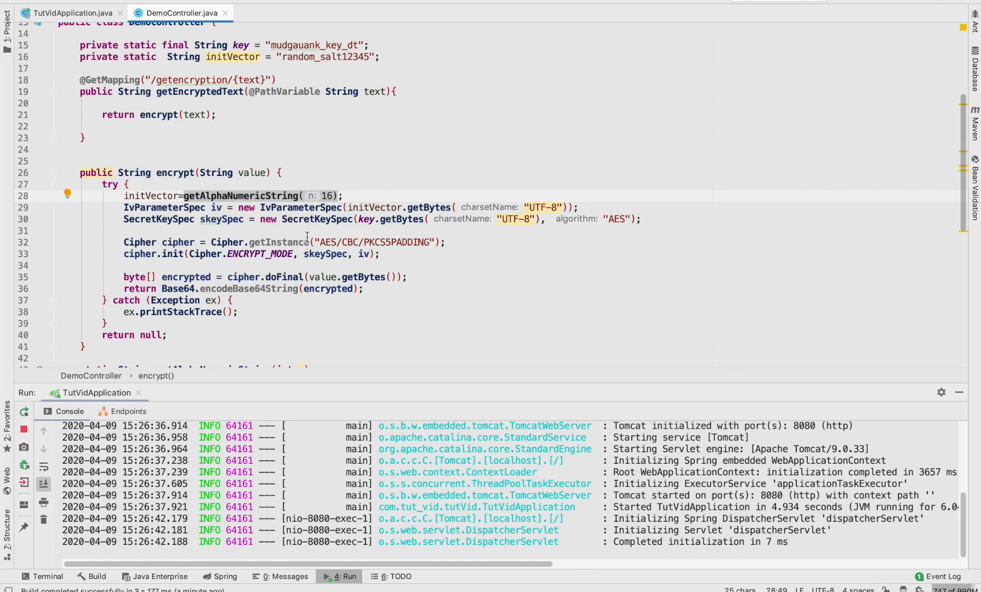
pyautogui.scroll(3)
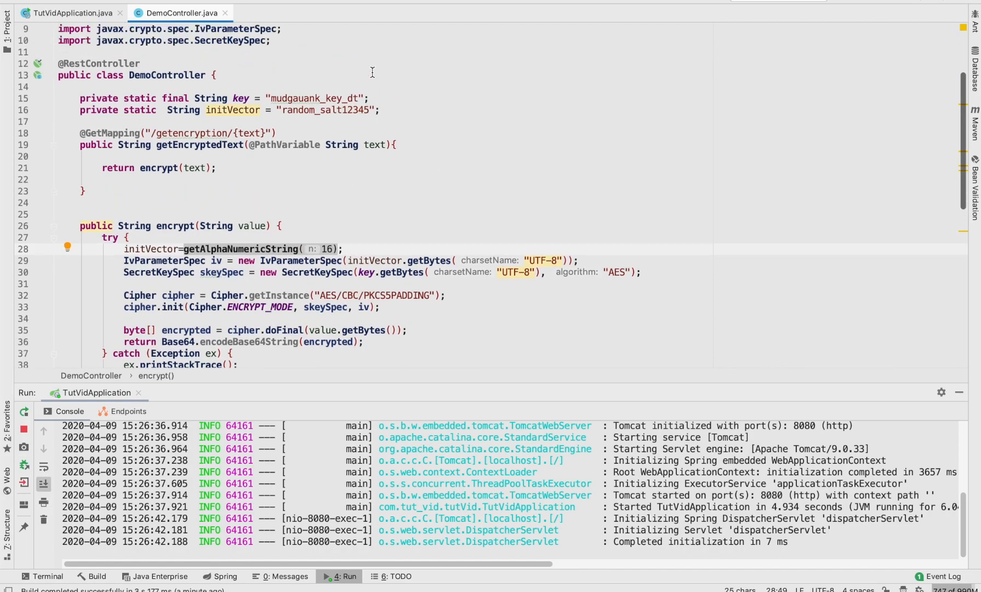
pyautogui.scroll(3)
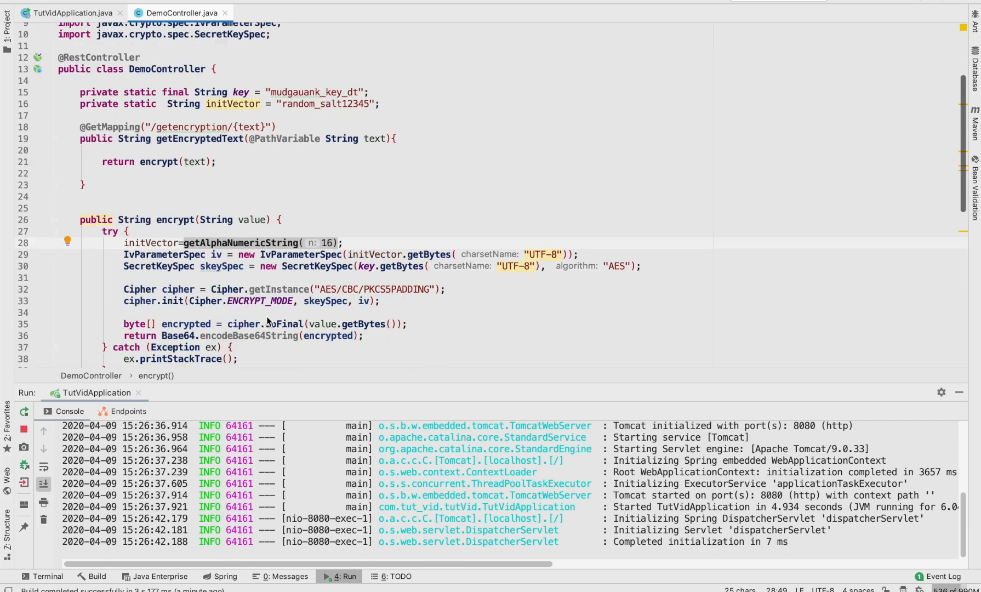
pyautogui.scroll(-3)
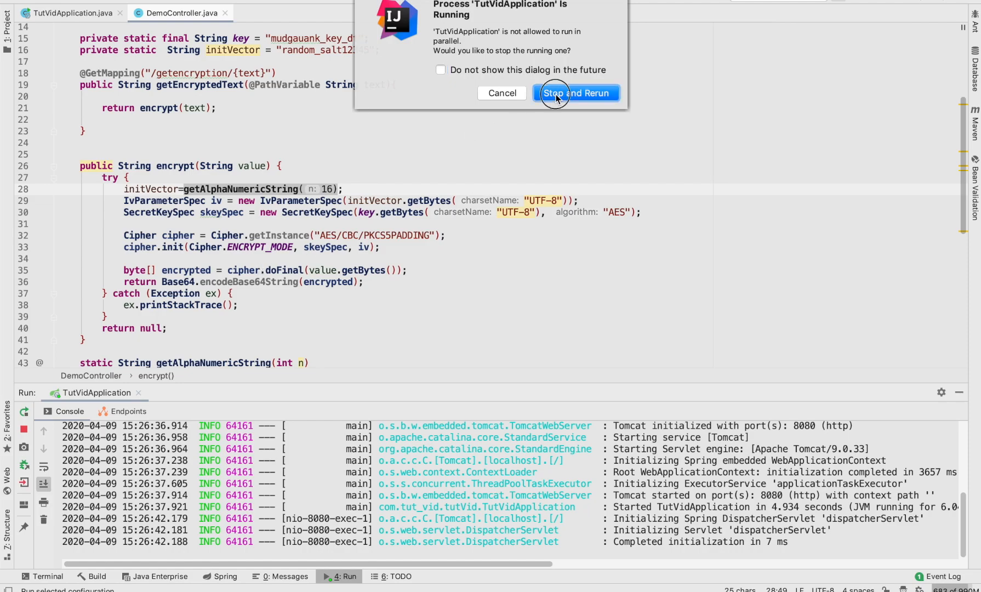
# - Stop and rerun TutVidApplication so Tomcat restarts on port 8080
pyautogui.click(575, 93)
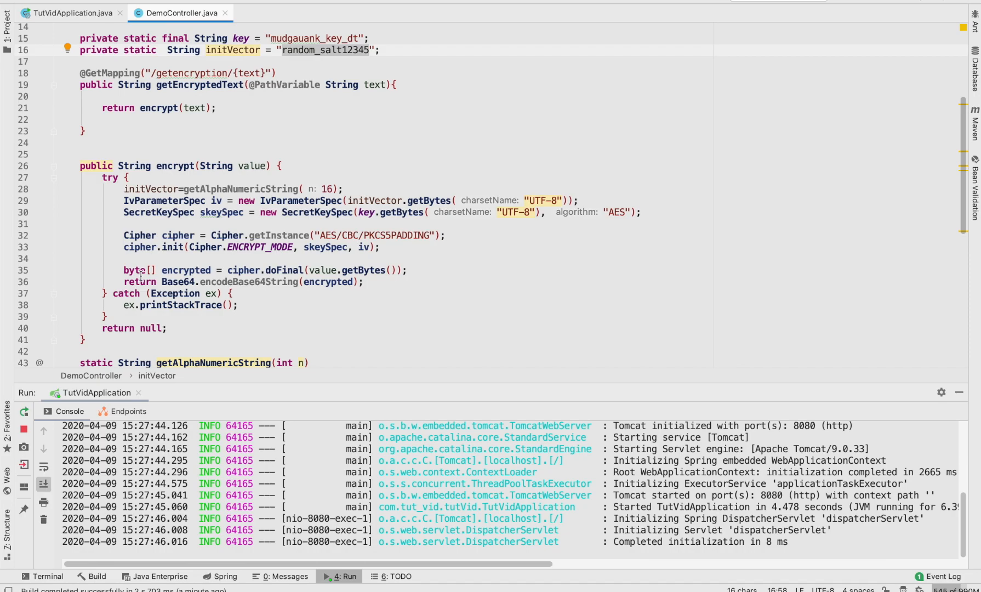
# - Prepend 'initVector+' to the returned Base64 ciphertext and stop the running app
pyautogui.scroll(-3)
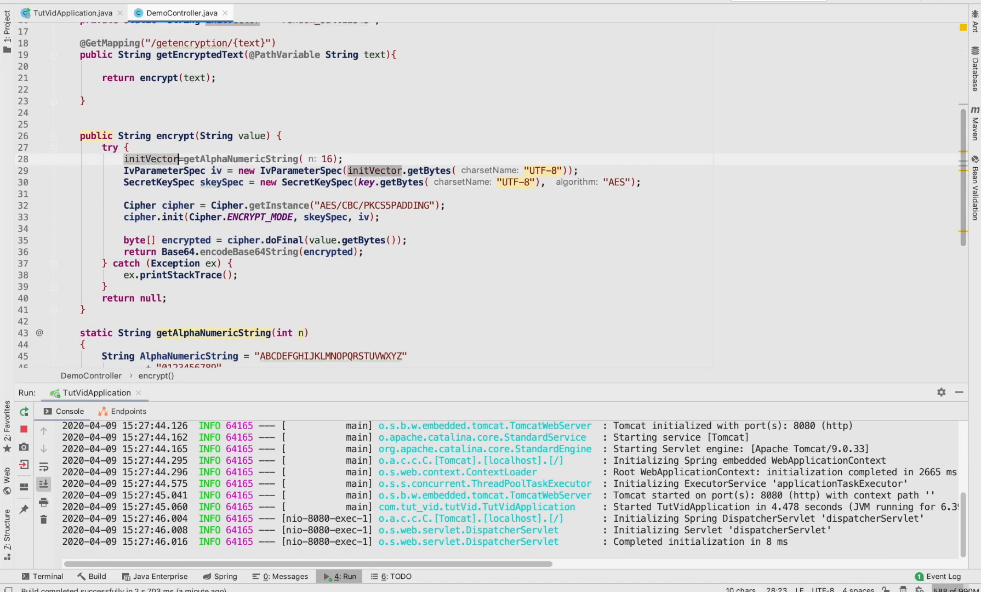
pyautogui.click(178, 252)
pyautogui.write('initVector+')
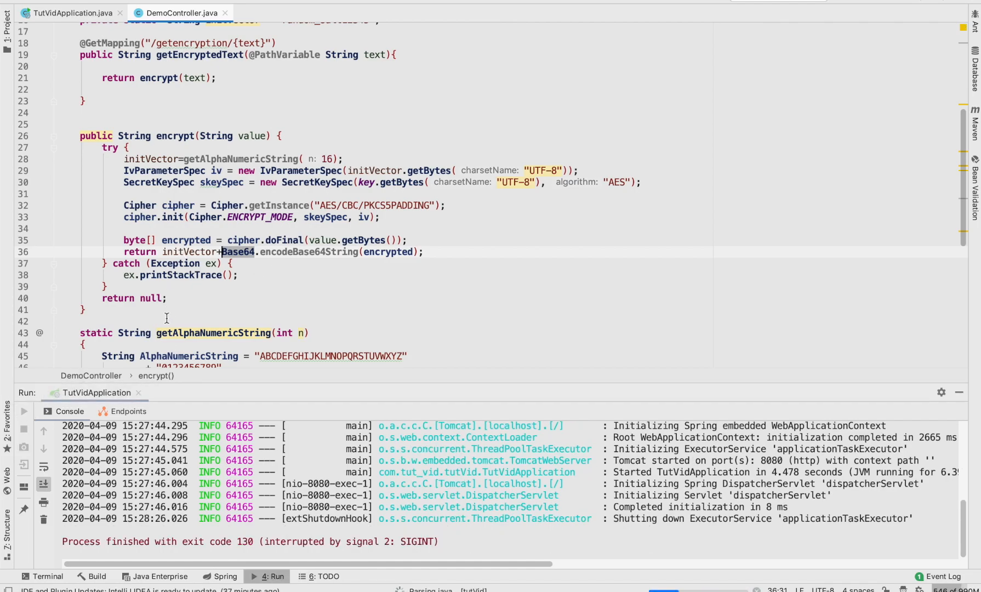
# - Rerun TutVidApplication and watch Spring Boot start Tomcat on 8080
pyautogui.click(23, 412)
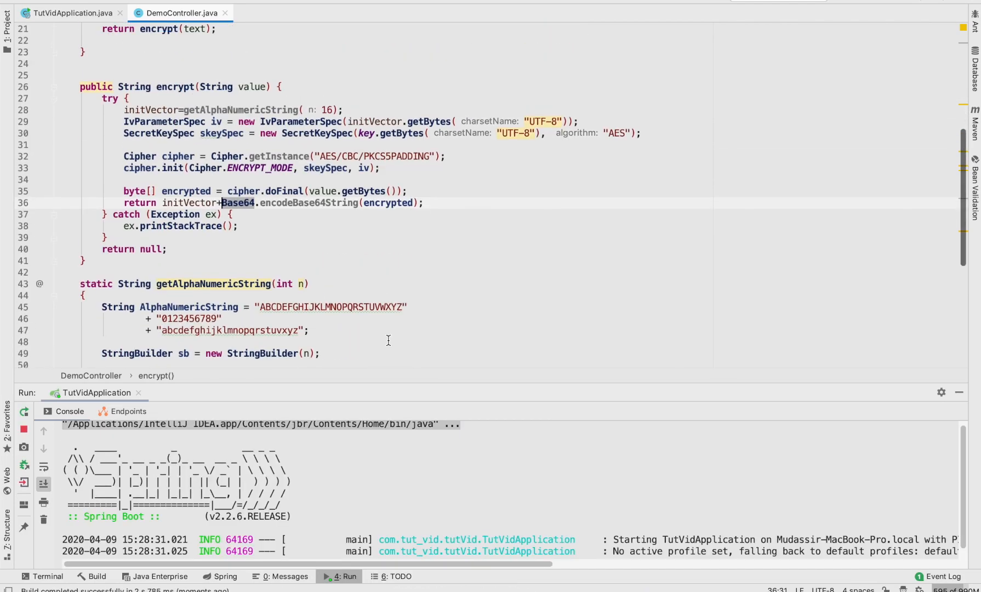
pyautogui.scroll(-3)
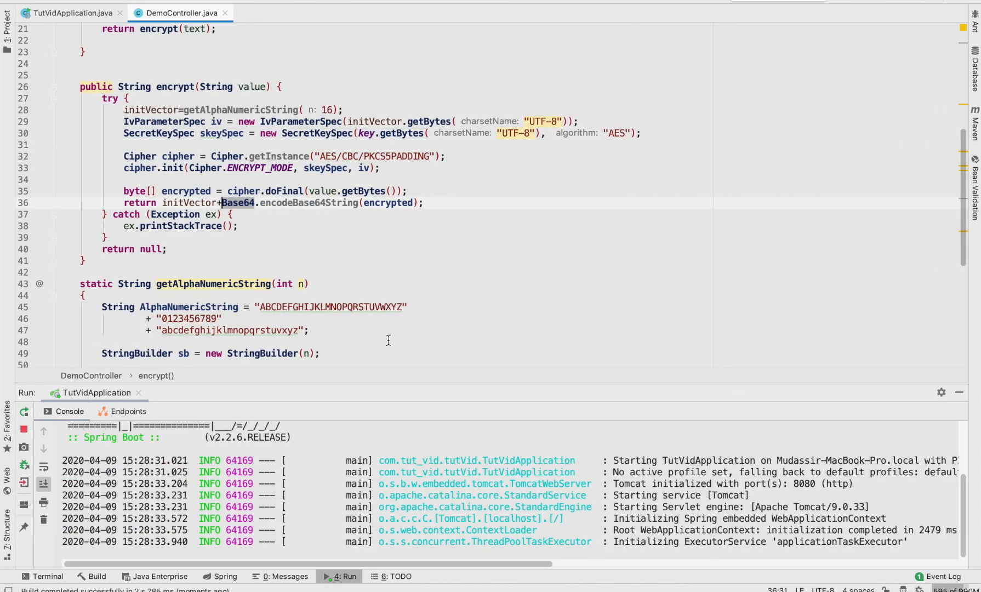